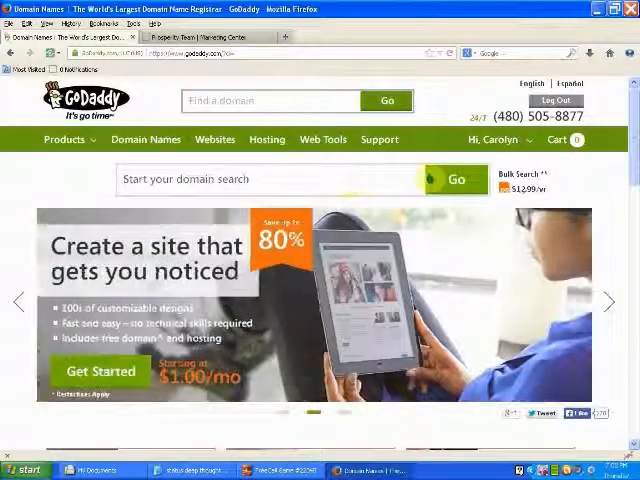
- Go from the GoDaddy homepage account menu to the My Account overview page
left_click(494, 140)
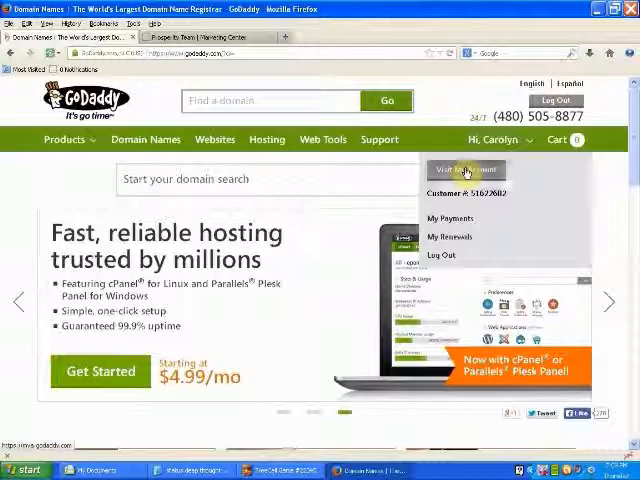
left_click(464, 168)
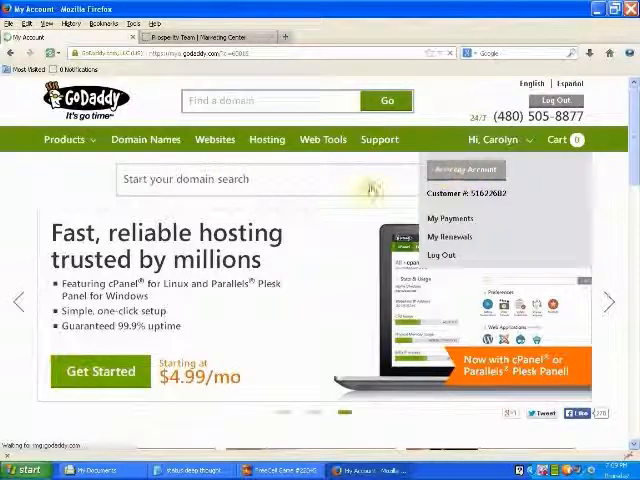
left_click(464, 168)
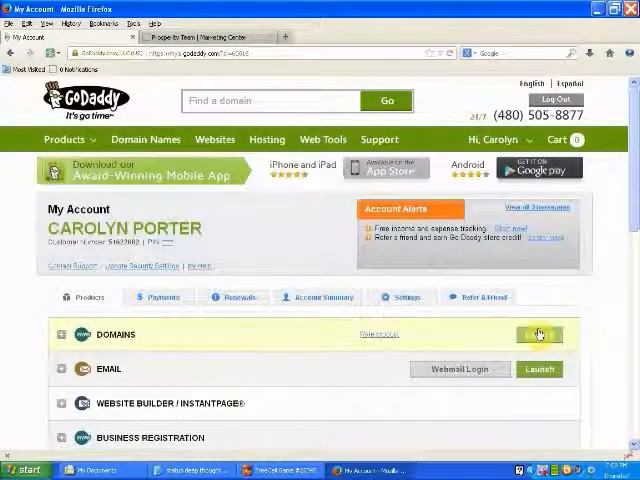
- Launch the domain manager and choose Forward Domain for CAROLYNPORTER.INFO
left_click(540, 334)
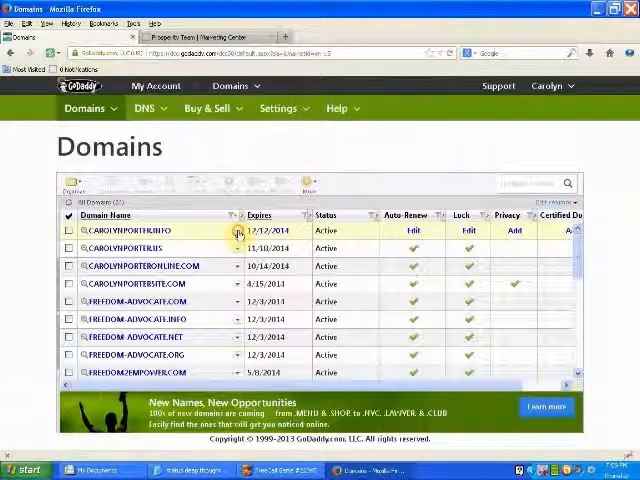
left_click(238, 232)
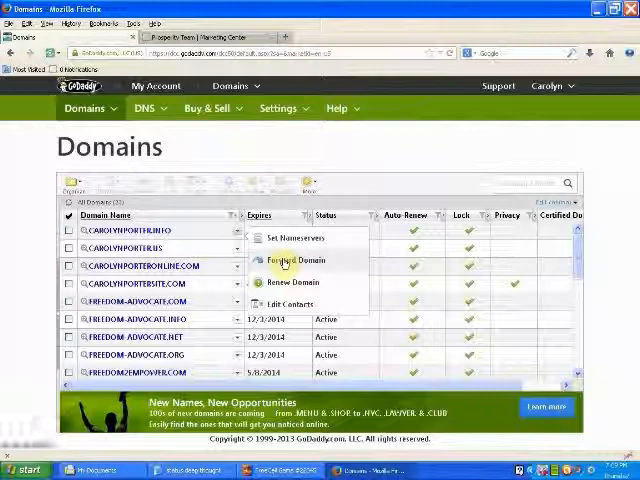
left_click(292, 260)
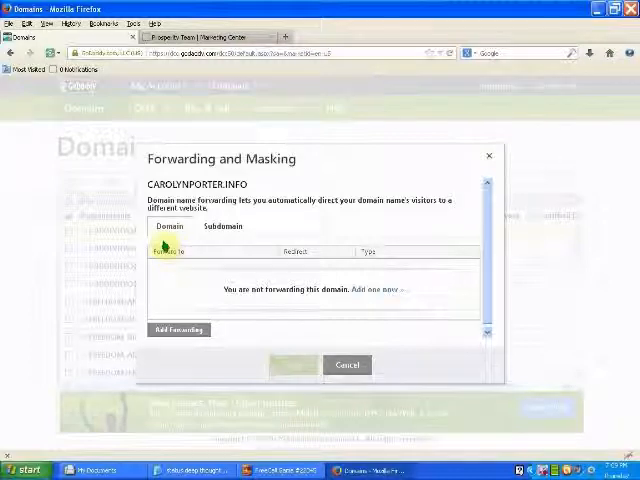
mouse_move(200, 248)
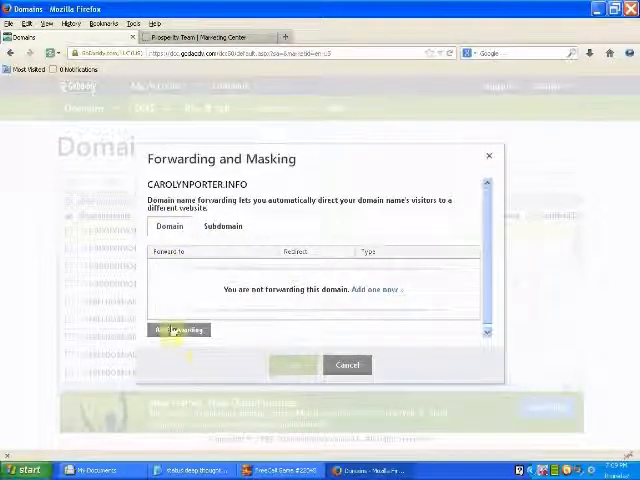
- Add a new forward with the Empower Network affiliate .php address as the Forward-to destination
left_click(178, 330)
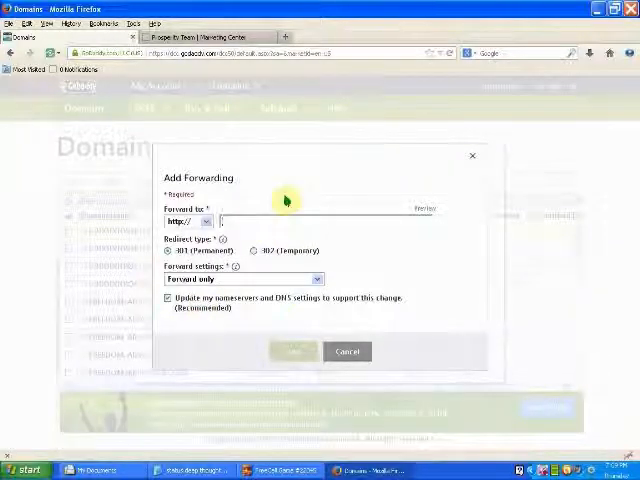
type("empower")
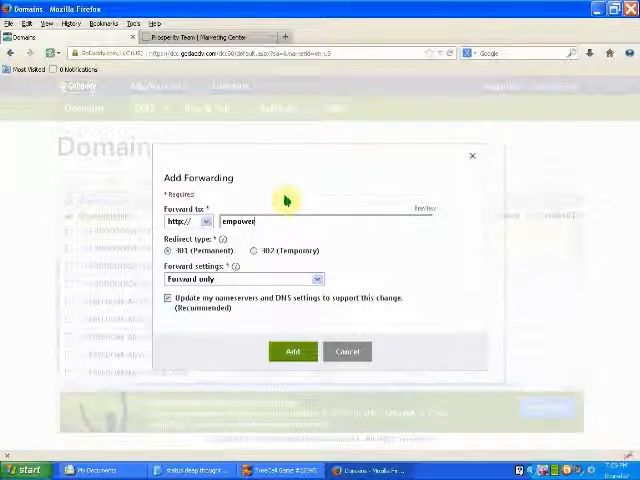
type("net")
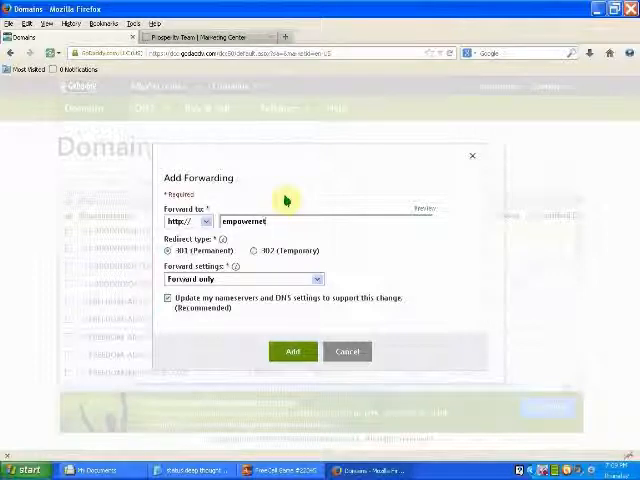
type("work")
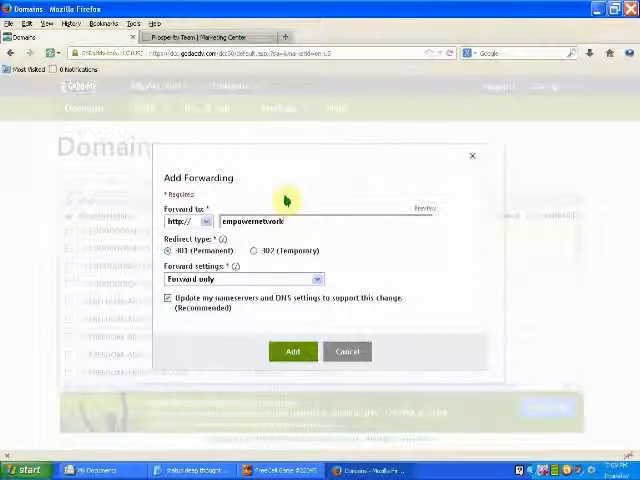
type(".com/")
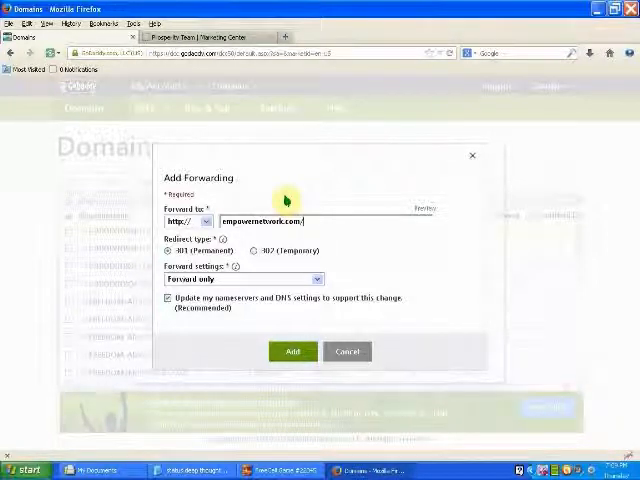
type("almostasecret")
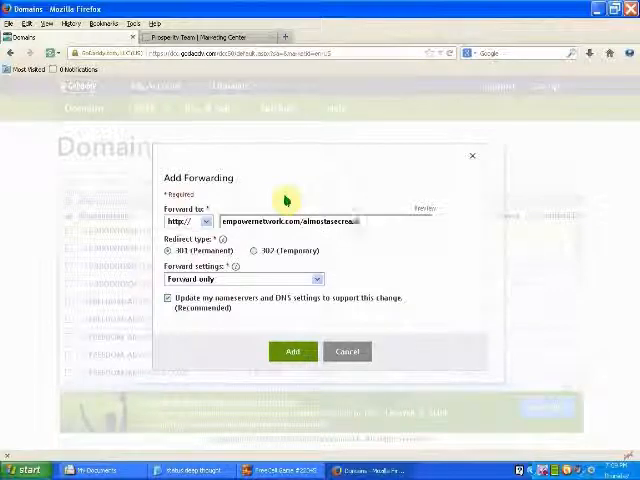
type(".php?id=cporter")
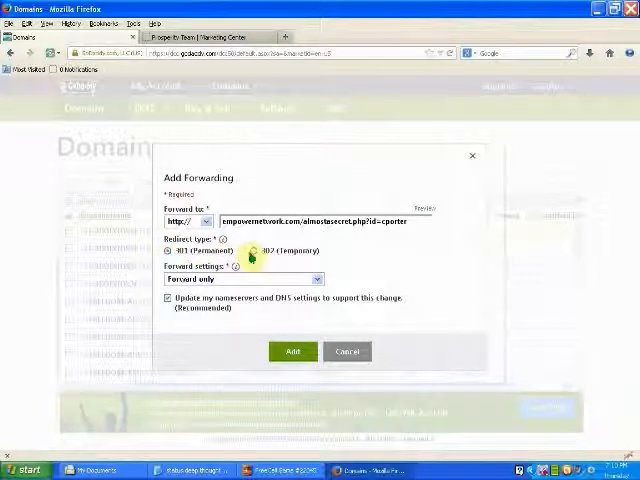
left_click(170, 250)
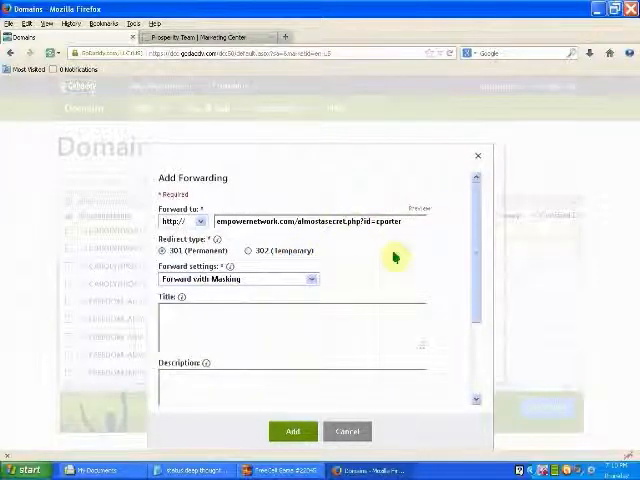
mouse_move(218, 168)
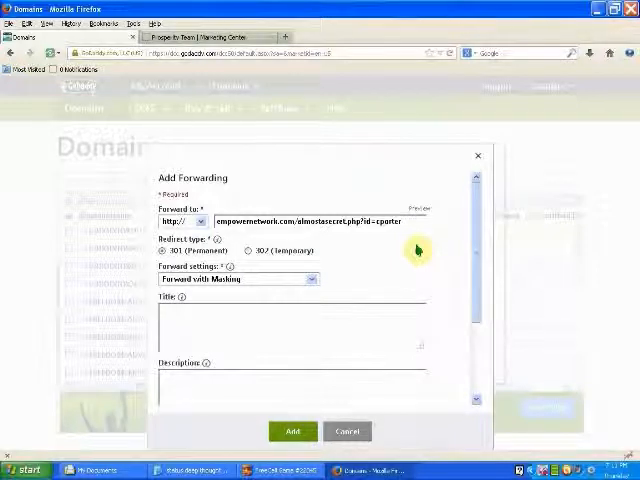
mouse_move(444, 290)
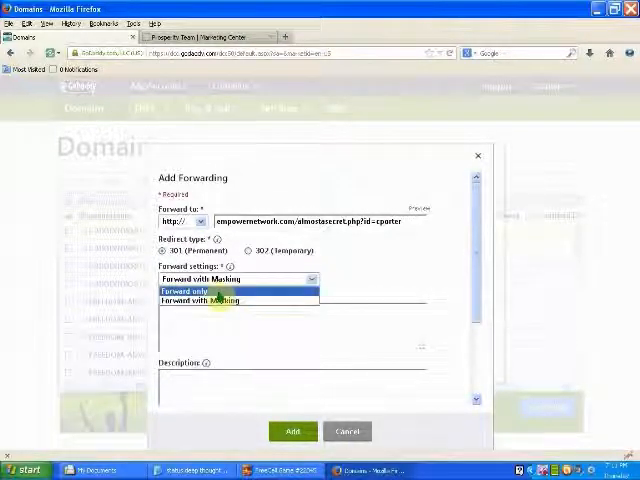
- Choose Forward with Masking and save the new forward for the .info domain
left_click(220, 300)
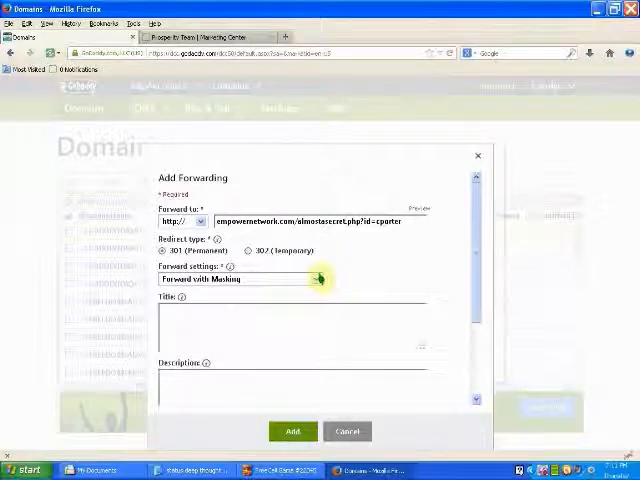
left_click(292, 432)
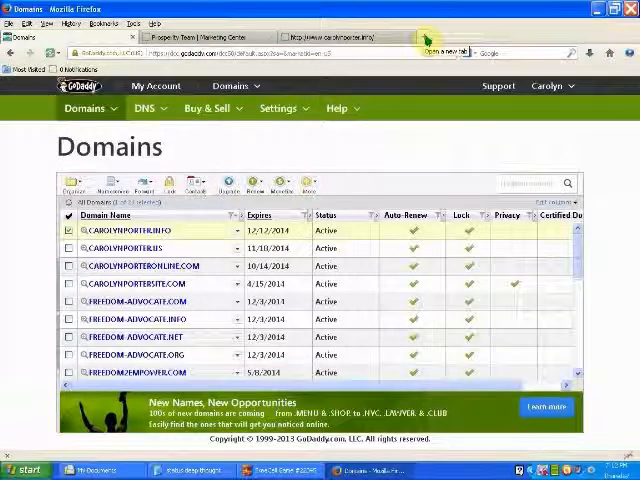
- Load the .info domain in a new Firefox tab to check the forward
left_click(428, 36)
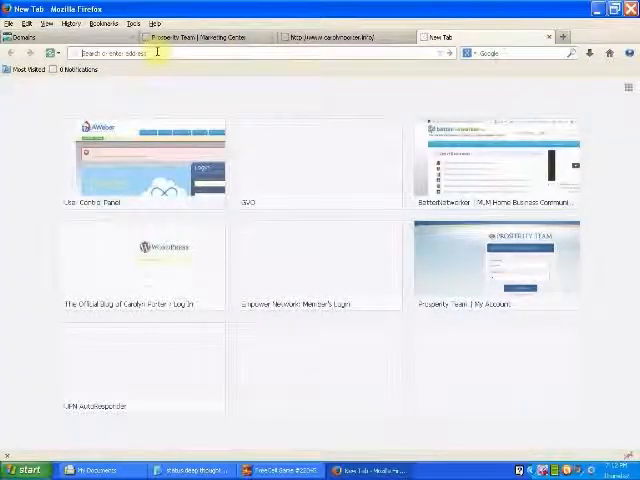
right_click(160, 52)
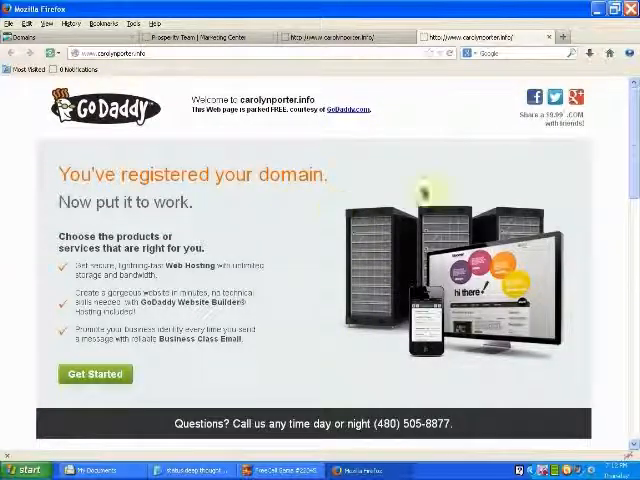
mouse_move(420, 118)
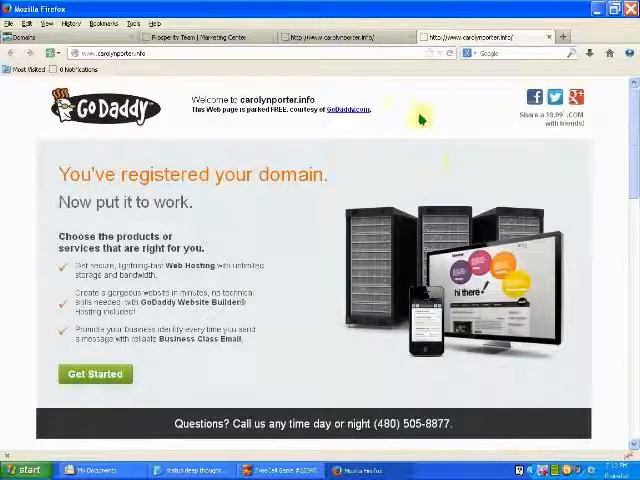
mouse_move(418, 76)
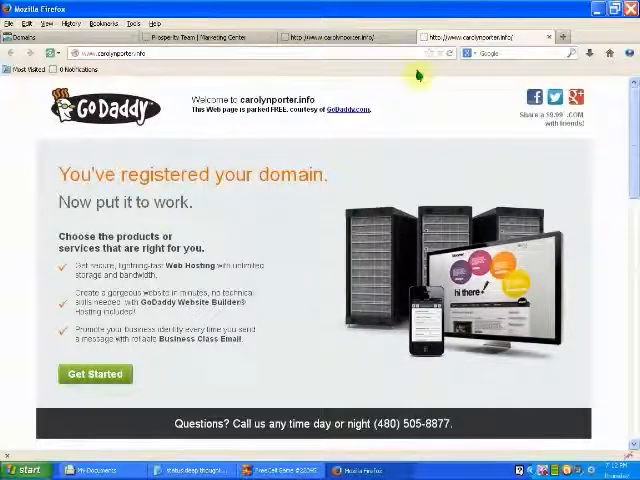